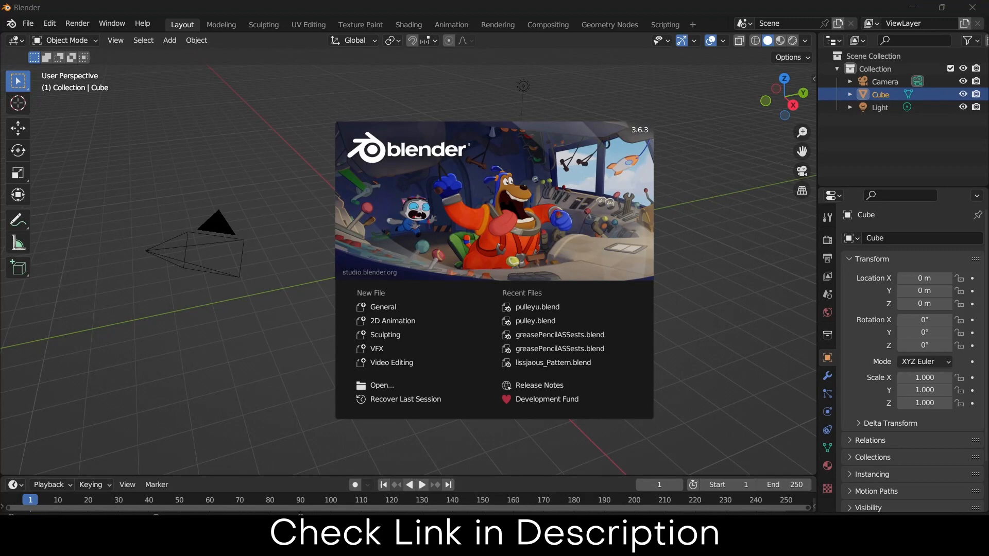
# - Delete the default camera, cube and light, leaving the scene empty
pyautogui.click(286, 160)
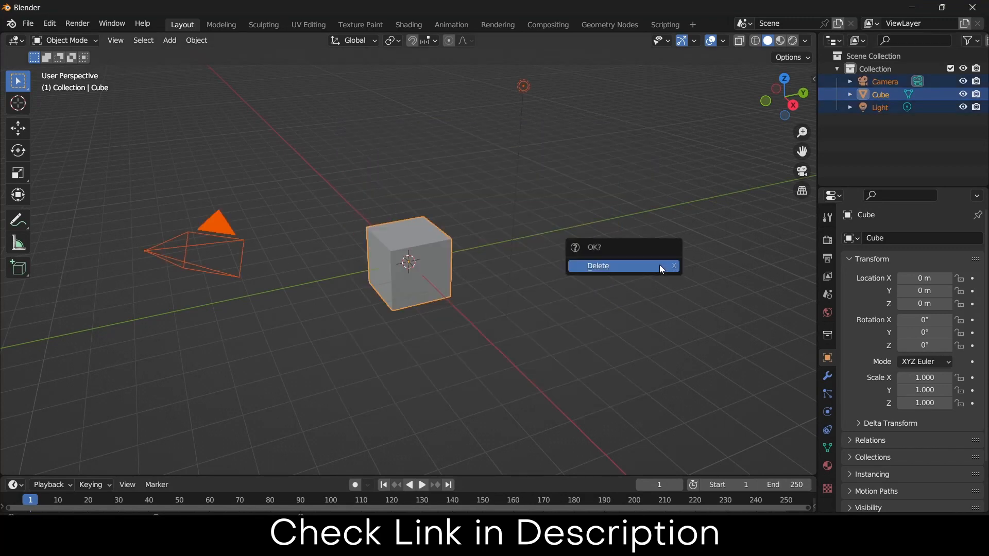
pyautogui.click(597, 265)
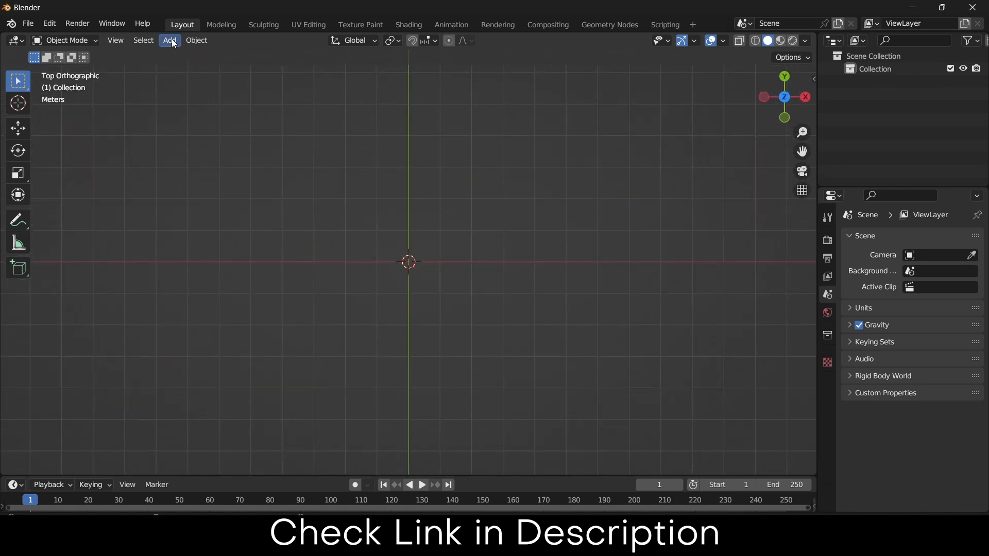
# - Add a Bezier circle at the origin via Add > Curve > Circle and zoom in on it
pyautogui.click(169, 40)
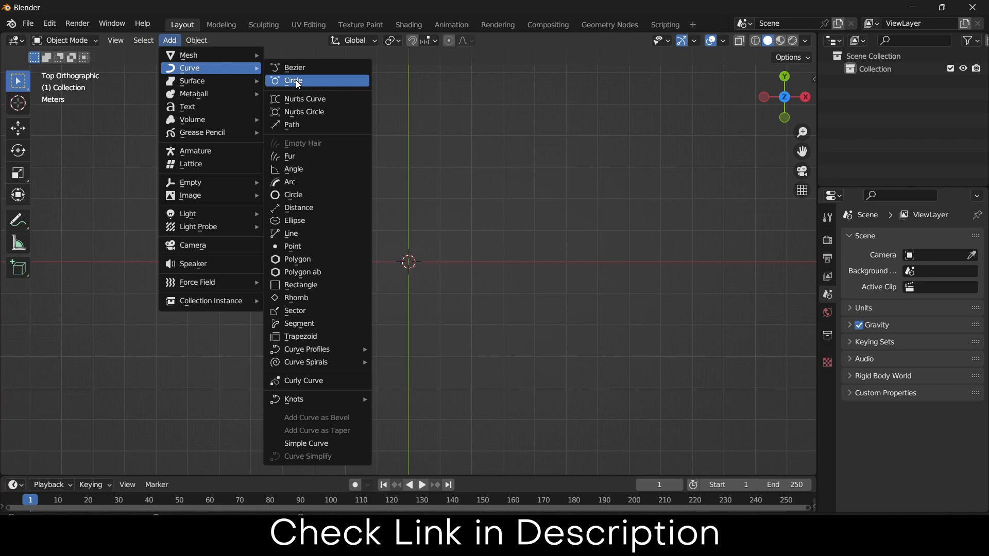
pyautogui.click(294, 80)
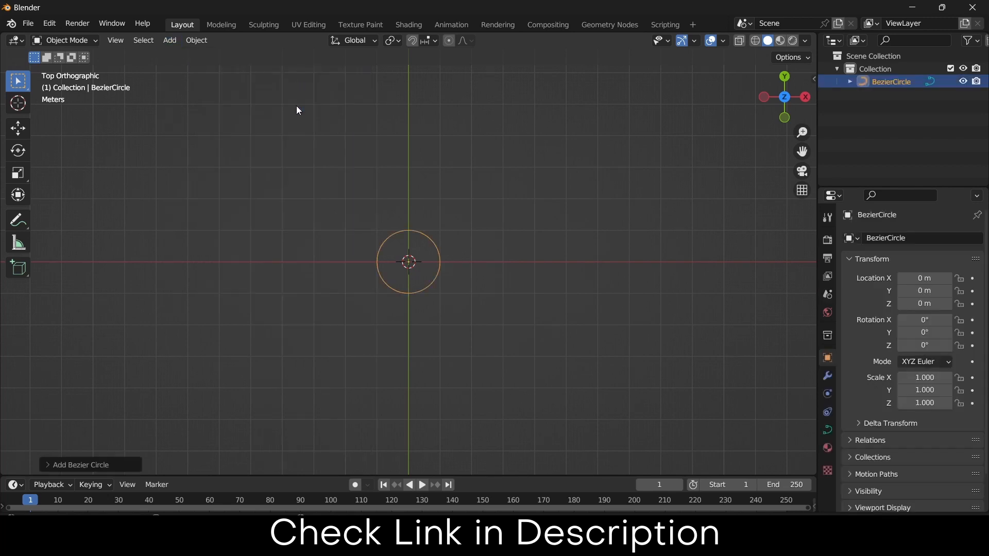
pyautogui.moveTo(443, 248)
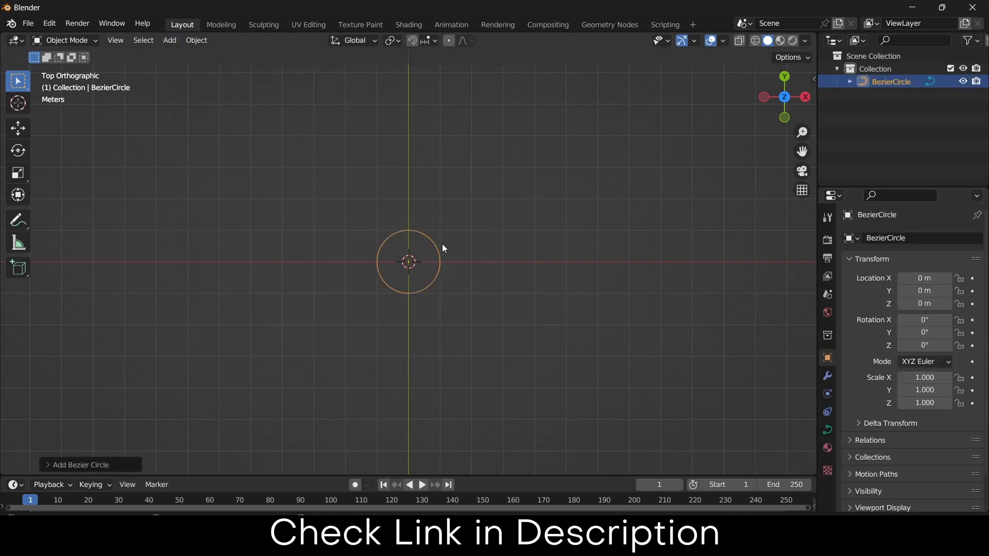
pyautogui.scroll(3)
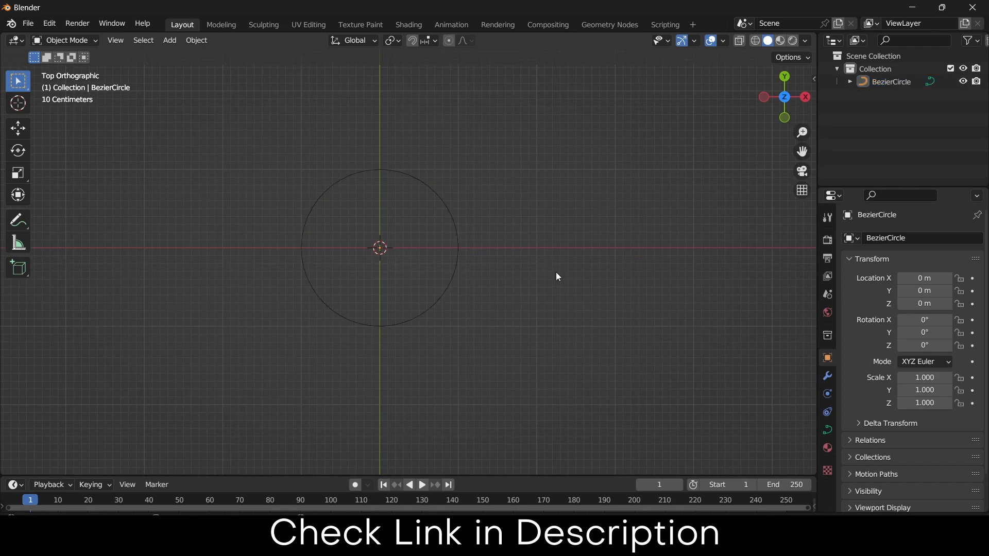
pyautogui.moveTo(395, 173)
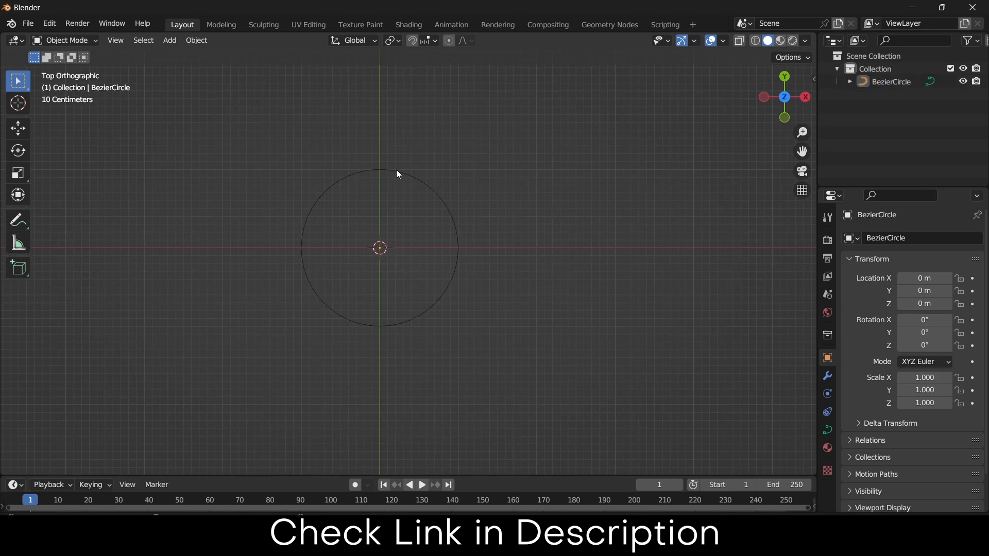
# - Add a Polygon curve inside the circle and raise its Sides to 6
pyautogui.click(168, 40)
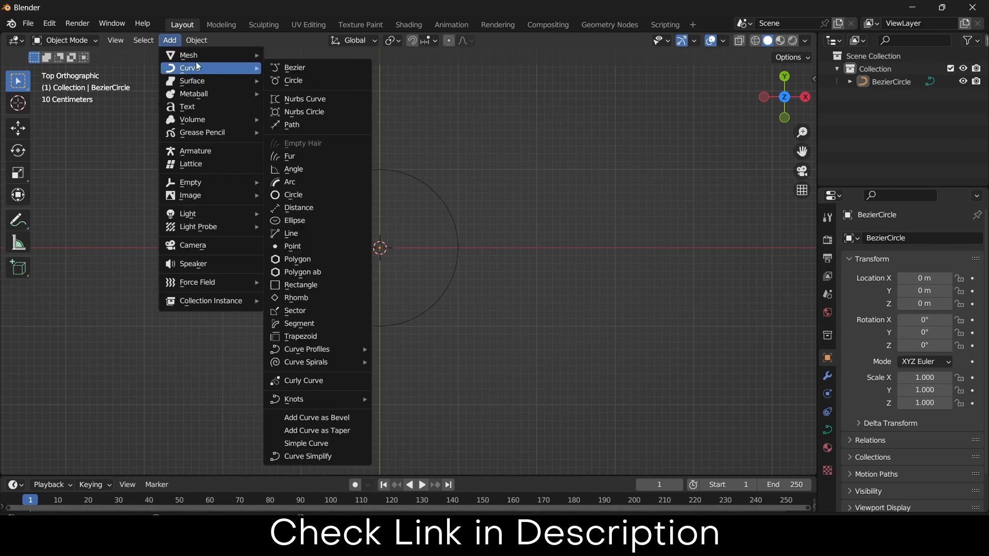
pyautogui.moveTo(330, 157)
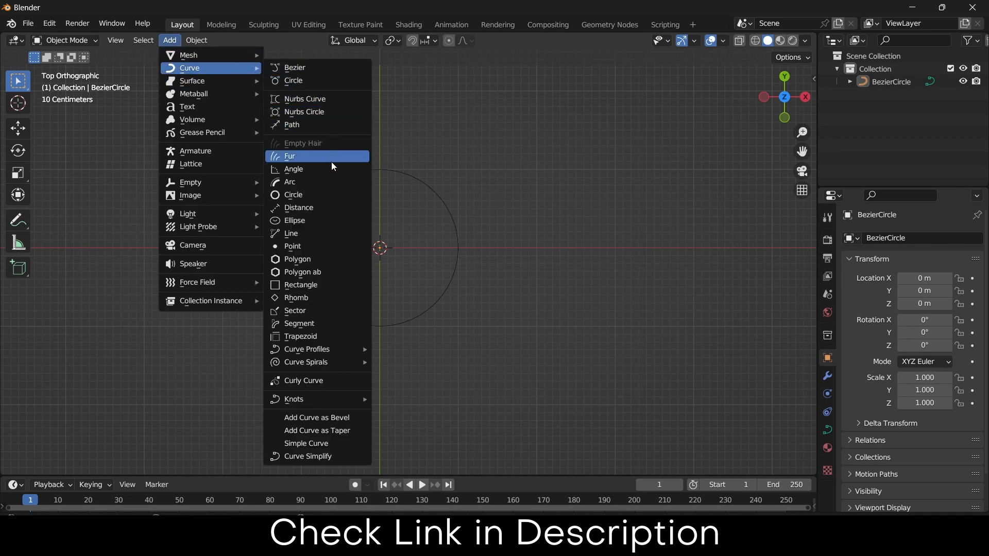
pyautogui.moveTo(318, 261)
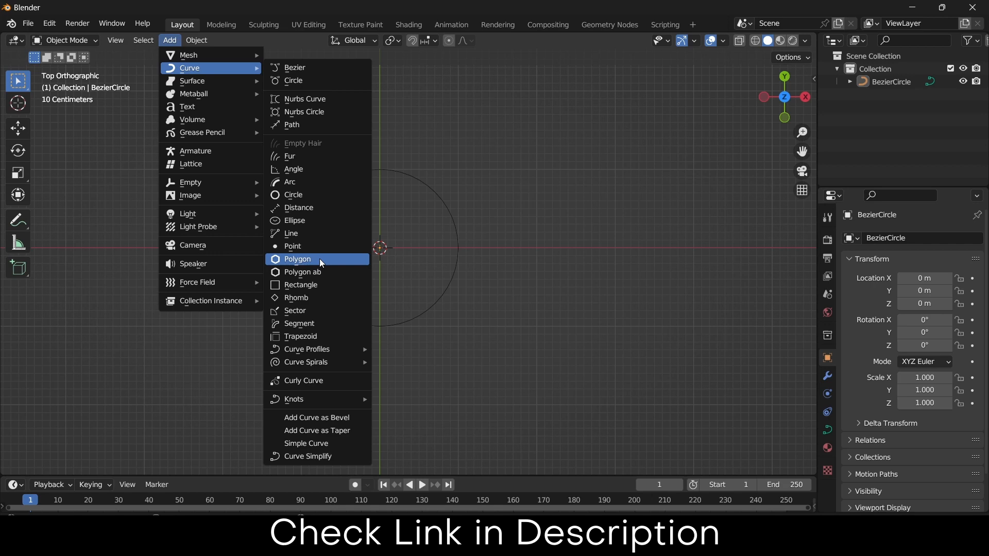
pyautogui.click(297, 258)
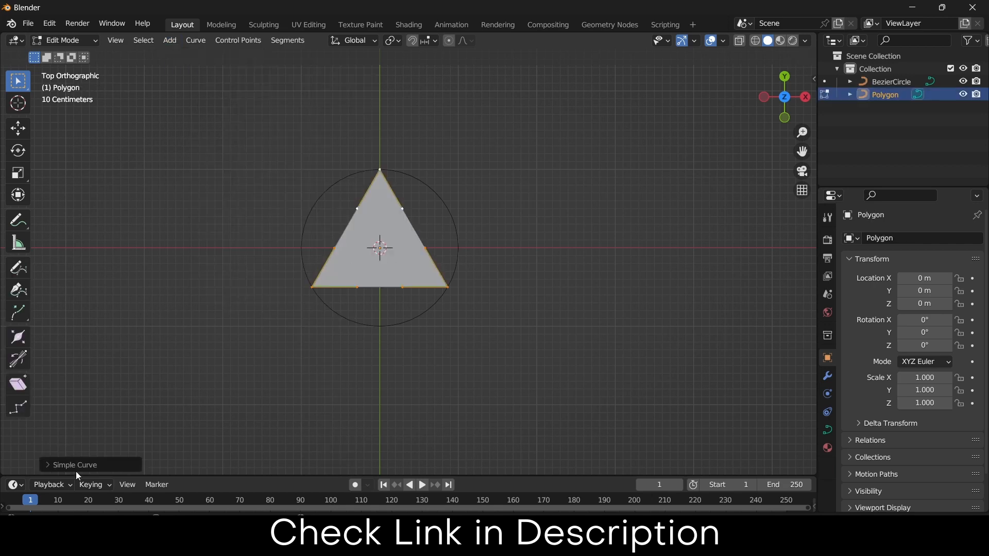
pyautogui.click(74, 465)
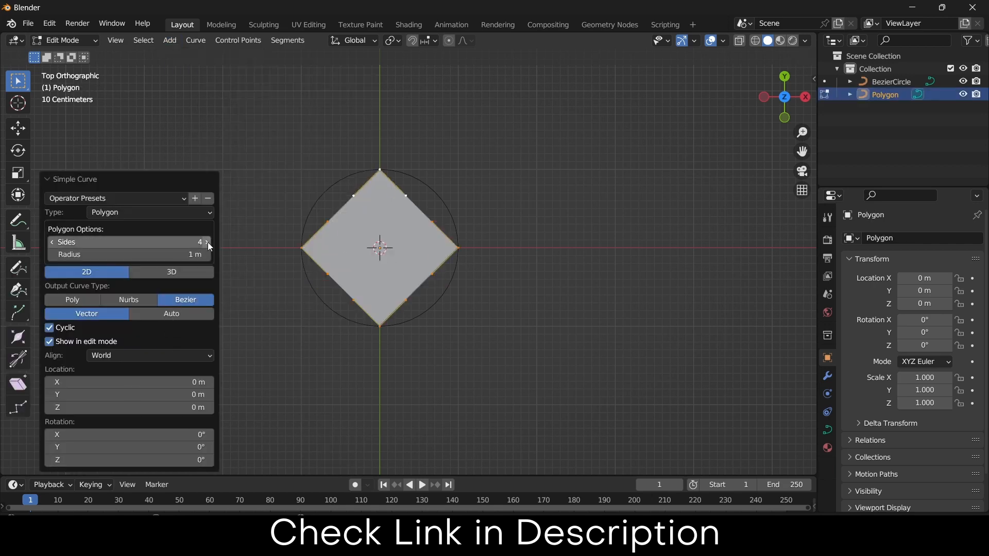
pyautogui.click(206, 242)
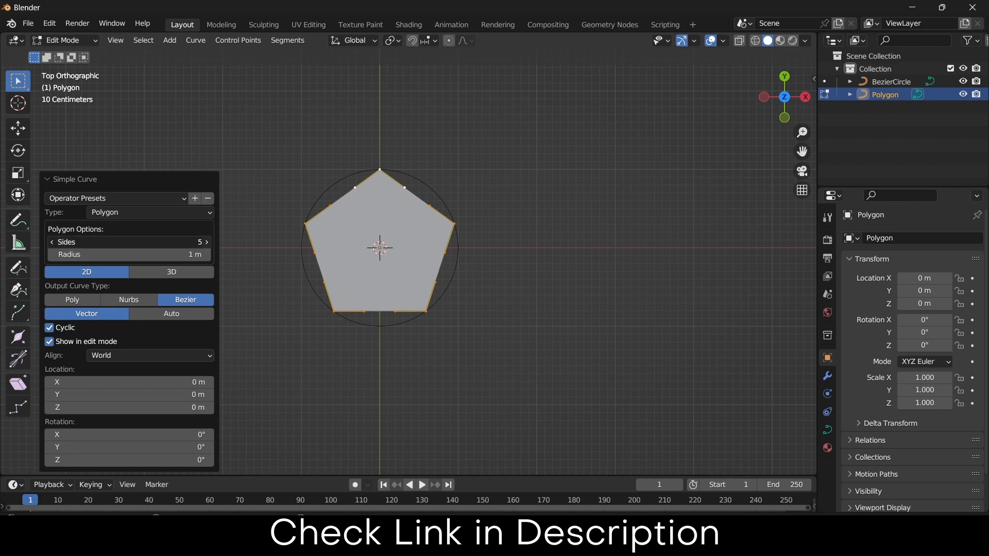
pyautogui.click(206, 242)
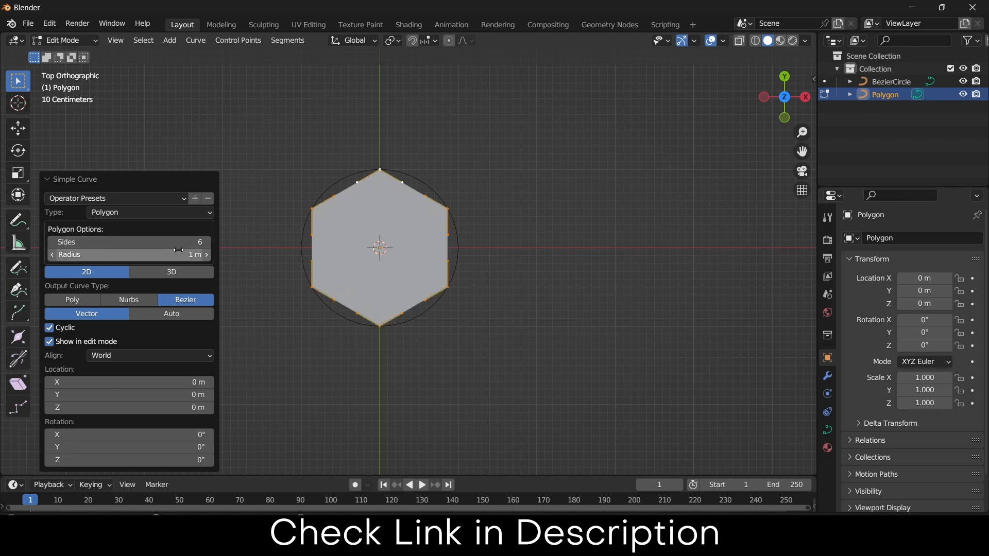
pyautogui.moveTo(289, 246)
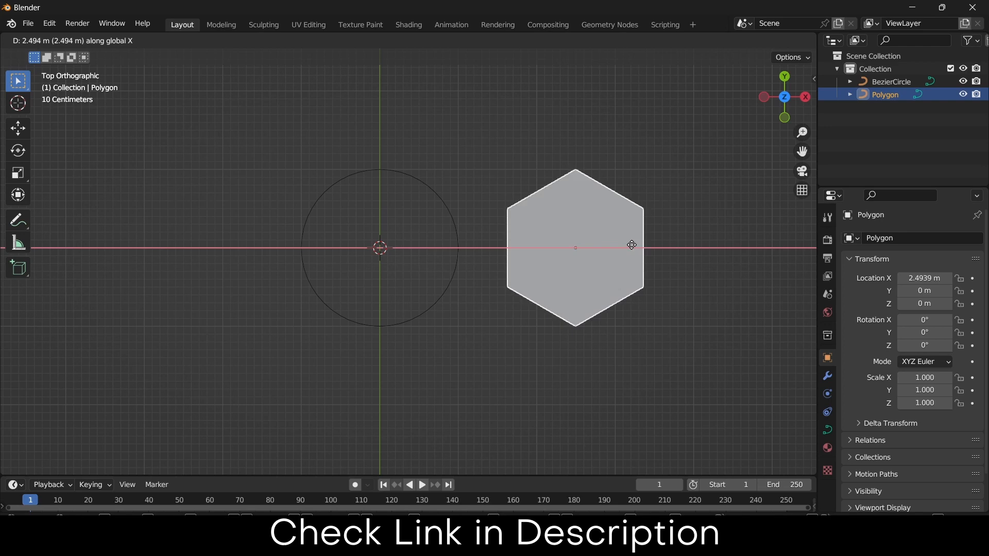
# - Move the hexagon right of the circle and set its Fill Mode to None
pyautogui.moveTo(631, 245); pyautogui.dragTo(692, 247)
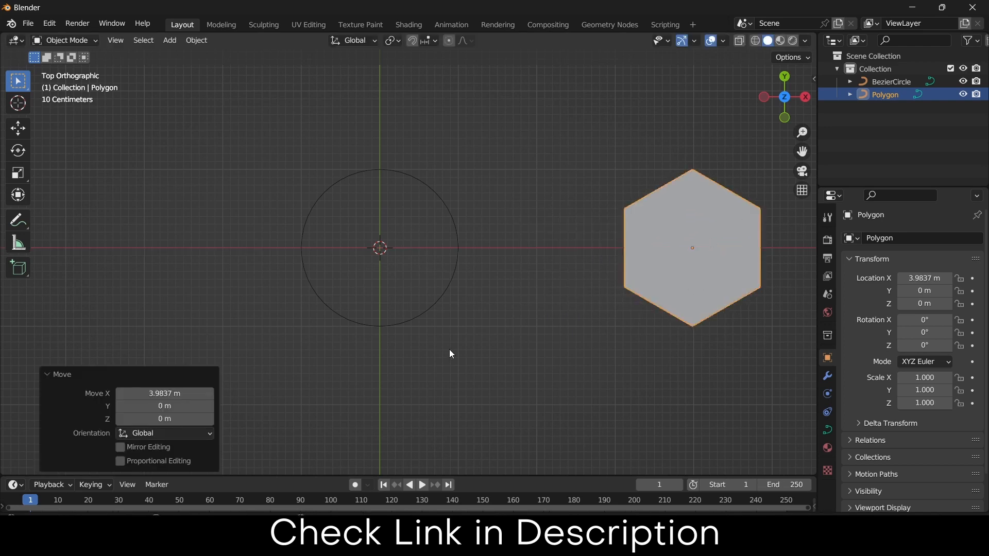
pyautogui.moveTo(707, 161)
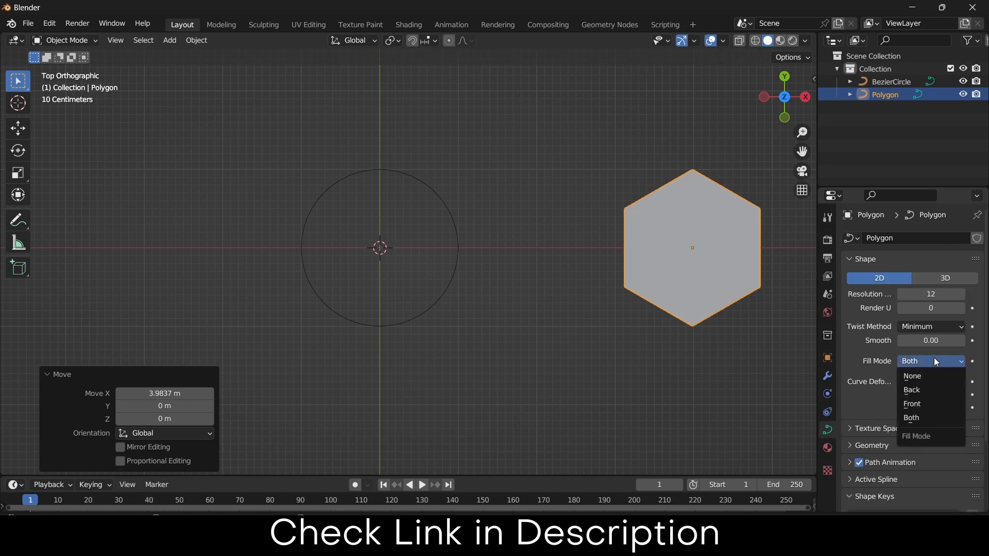
pyautogui.click(912, 377)
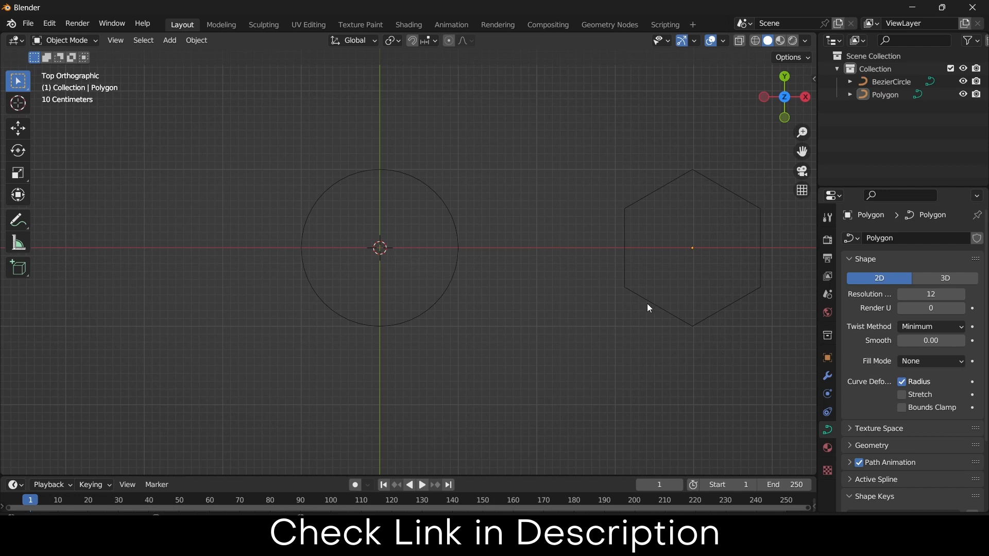
pyautogui.moveTo(544, 318)
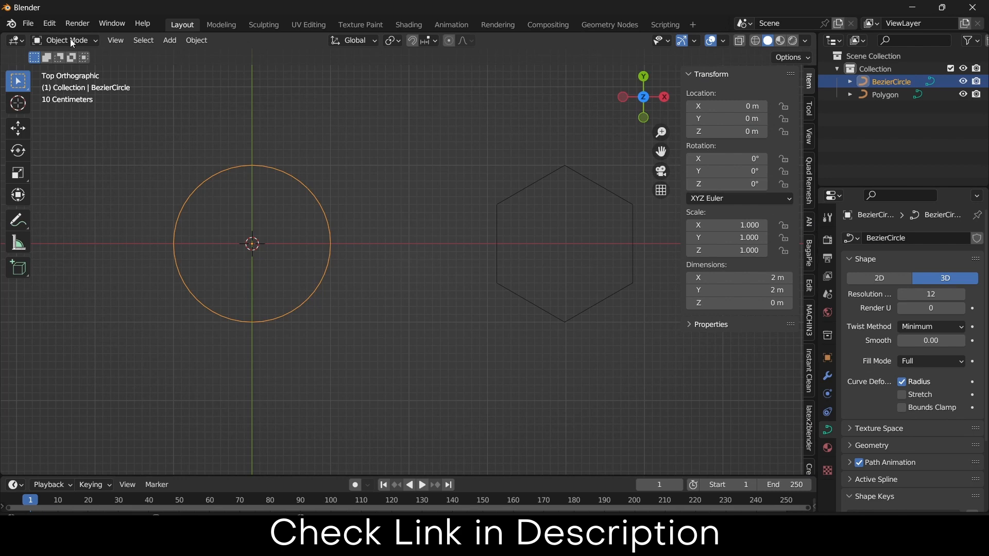
# - In Preferences > Add-ons, search 'curv' to confirm Add Curve: Assign Shape Keys is enabled, then close Preferences
pyautogui.click(48, 24)
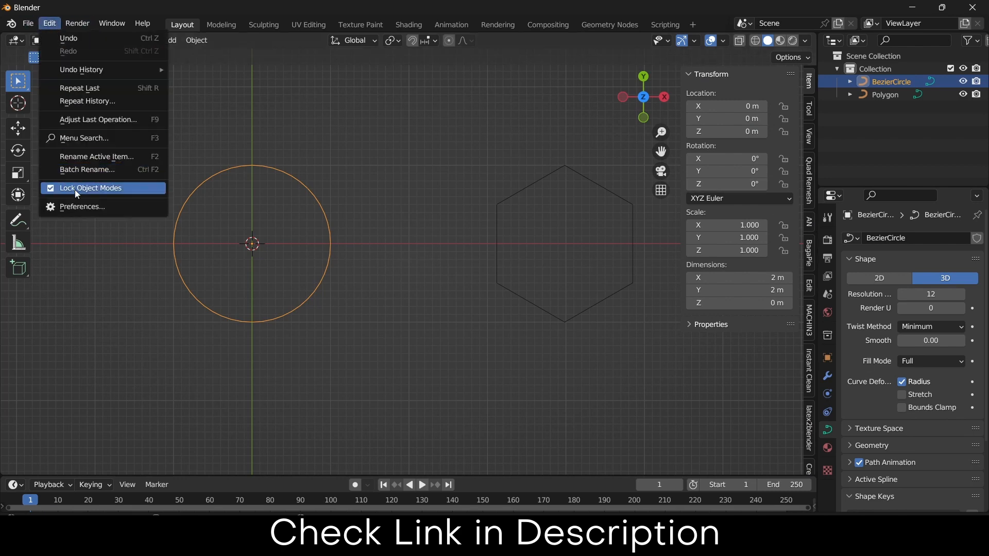
pyautogui.click(80, 206)
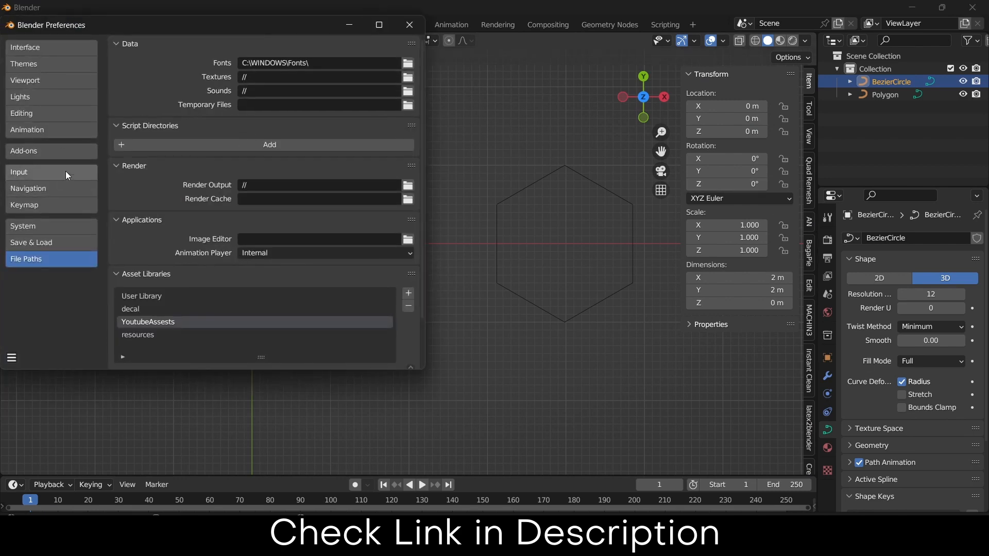
pyautogui.click(24, 151)
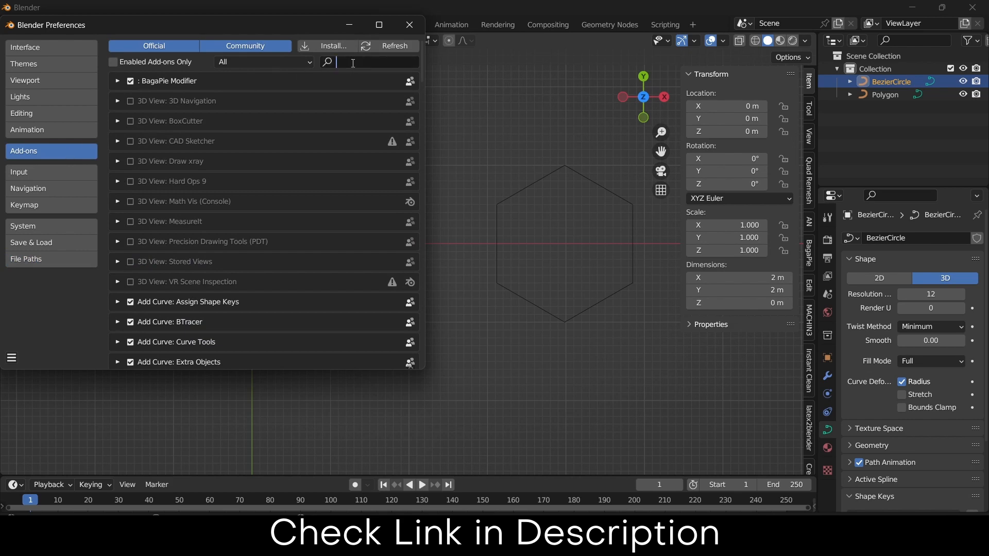
pyautogui.write('bt')
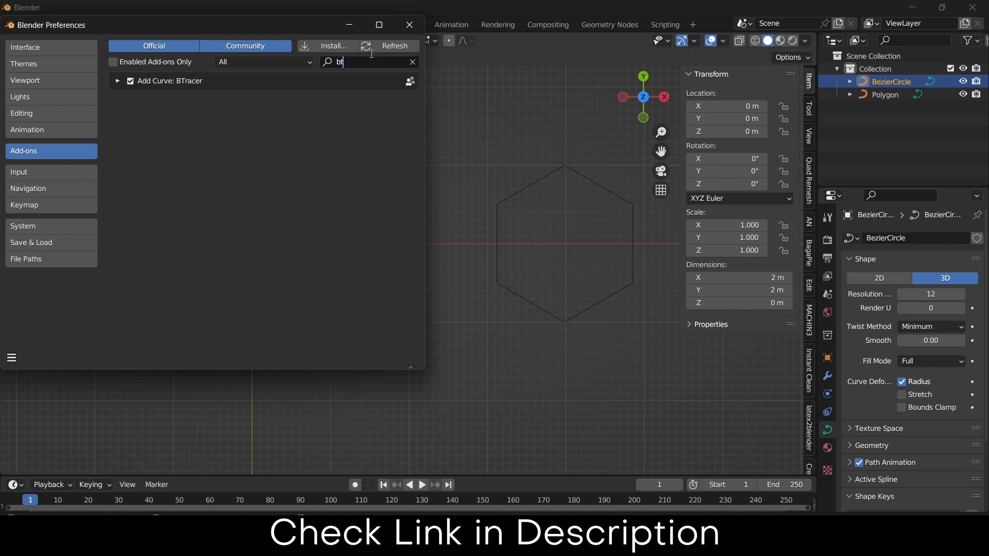
pyautogui.click(412, 62)
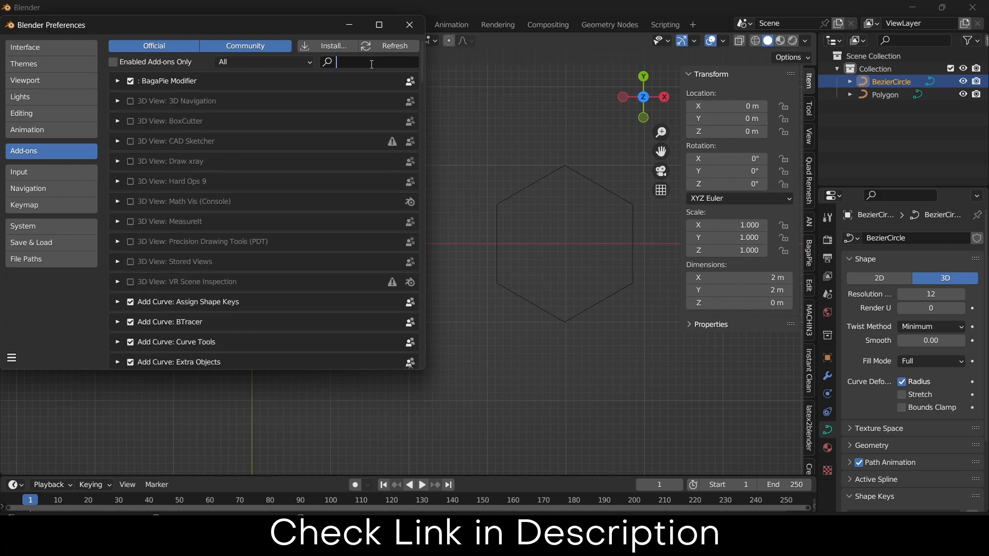
pyautogui.write('curv')
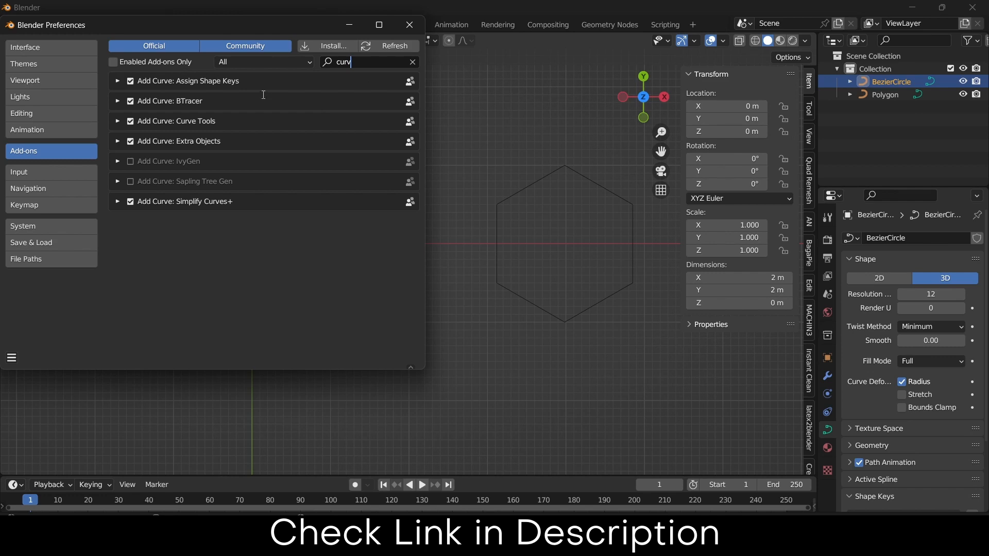
pyautogui.click(117, 80)
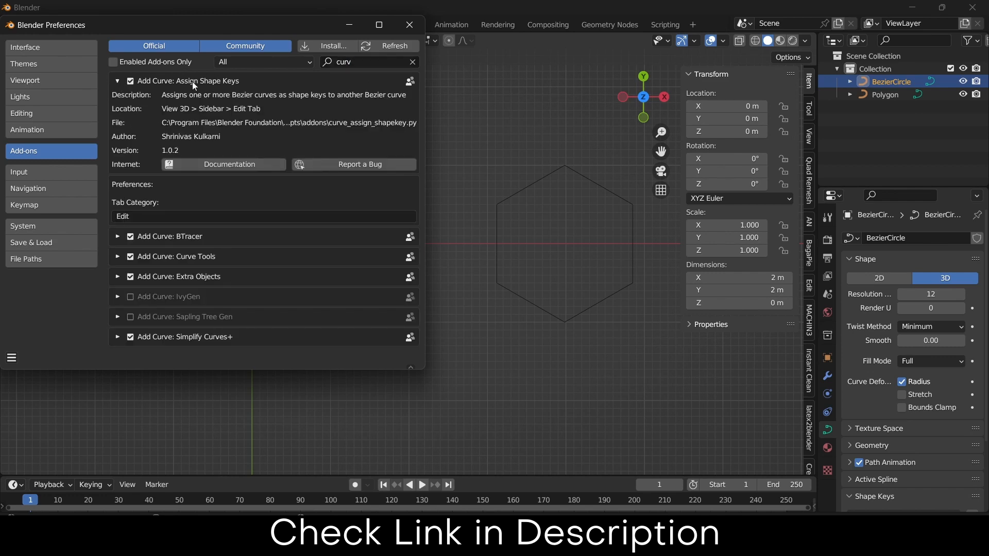
pyautogui.click(409, 25)
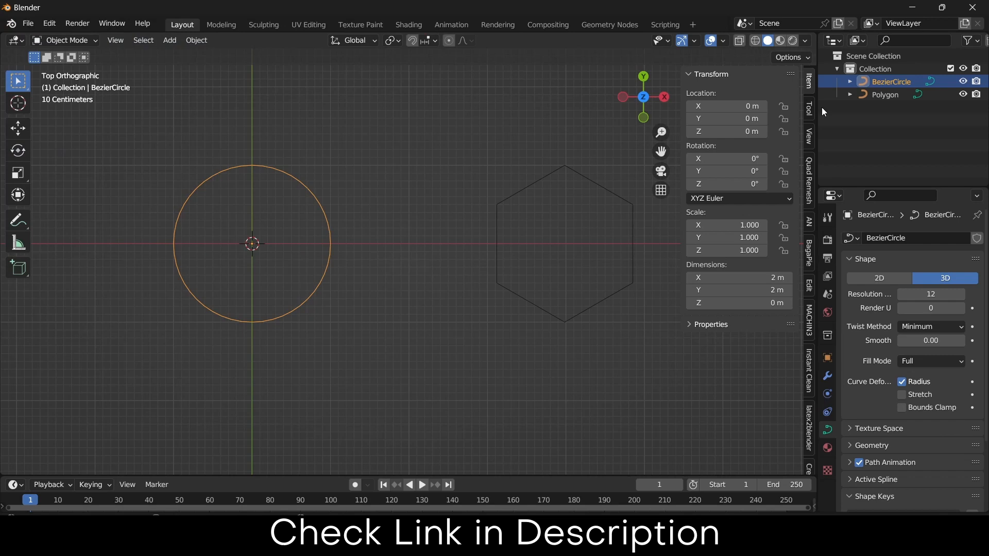
# - Show the sidebar's Edit tab and expand the Curve Shape Keys panel
pyautogui.click(808, 137)
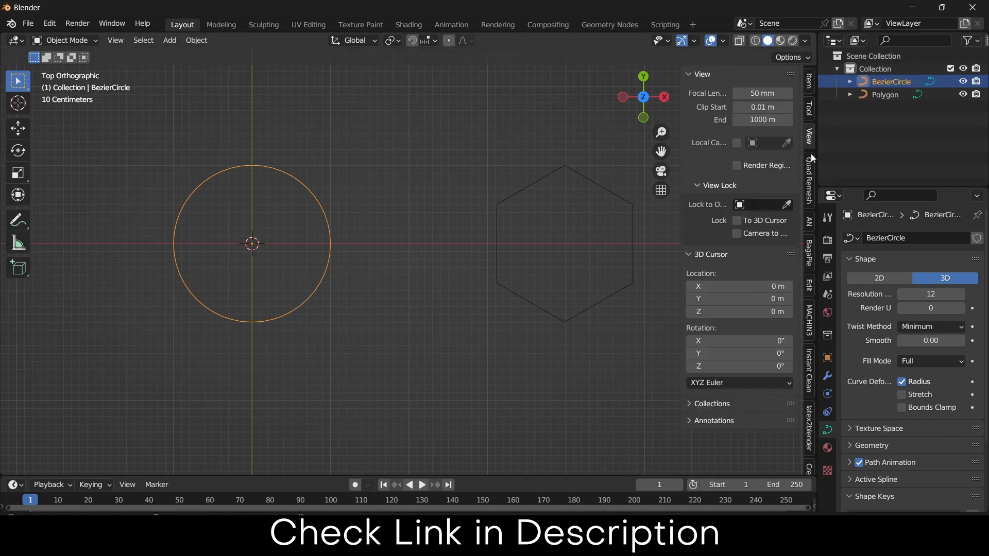
pyautogui.click(809, 183)
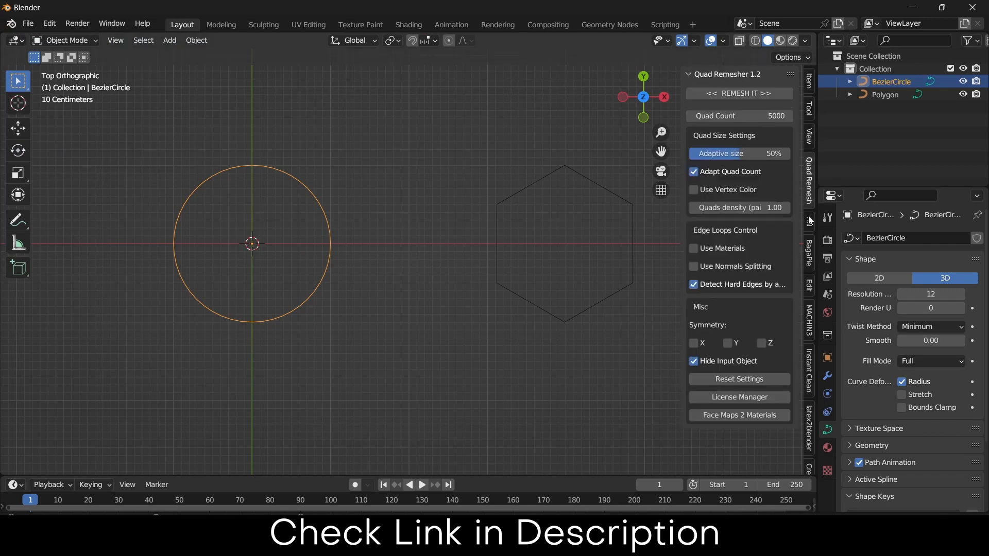
pyautogui.click(810, 286)
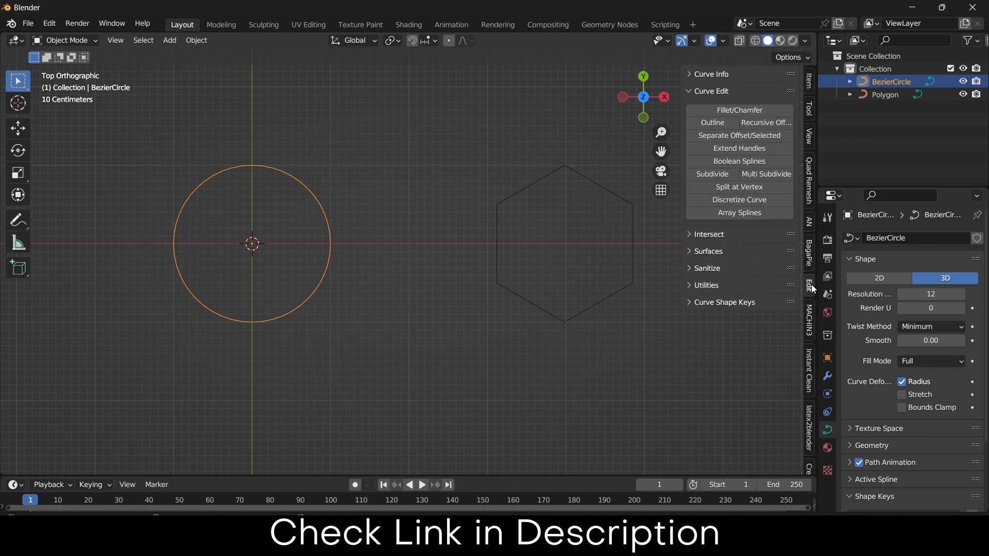
pyautogui.moveTo(761, 285)
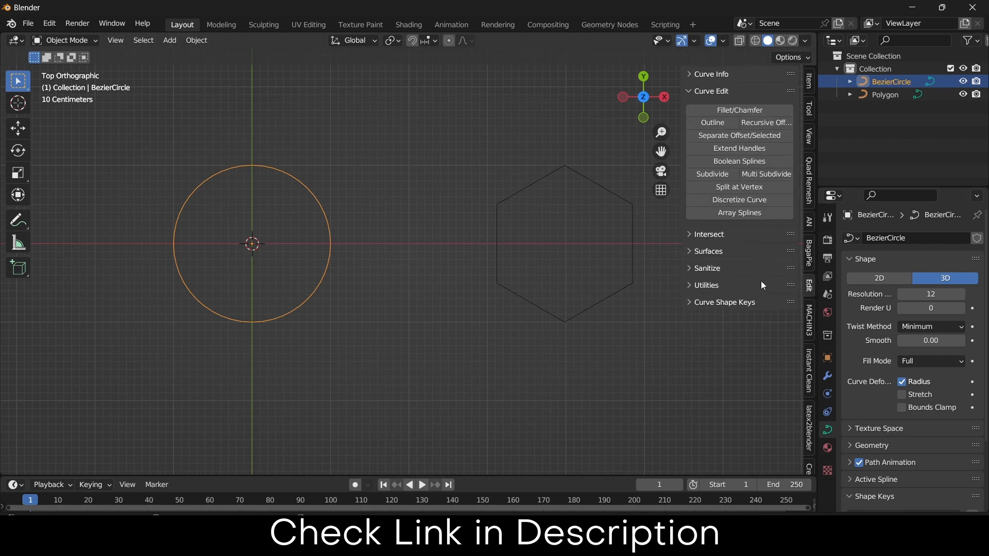
pyautogui.click(724, 302)
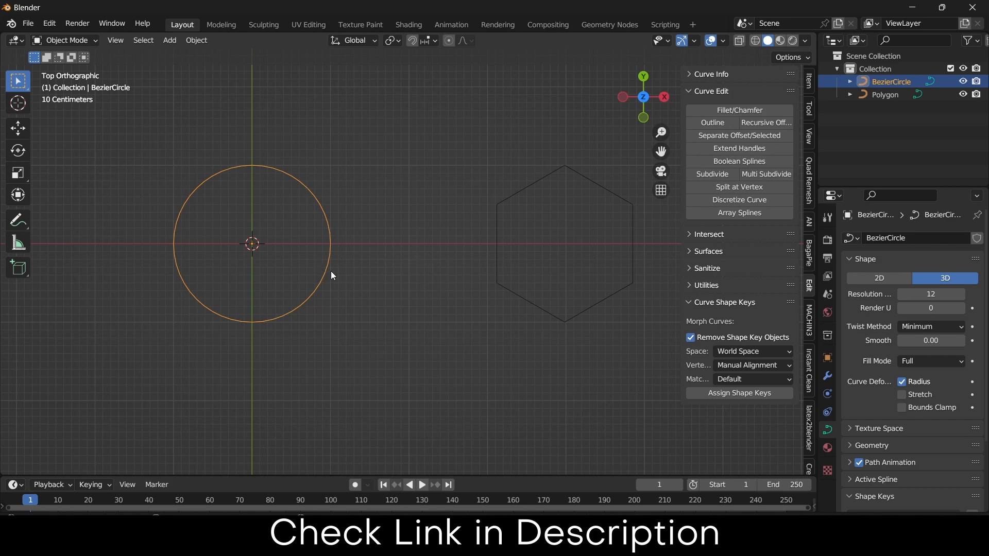
pyautogui.moveTo(521, 188)
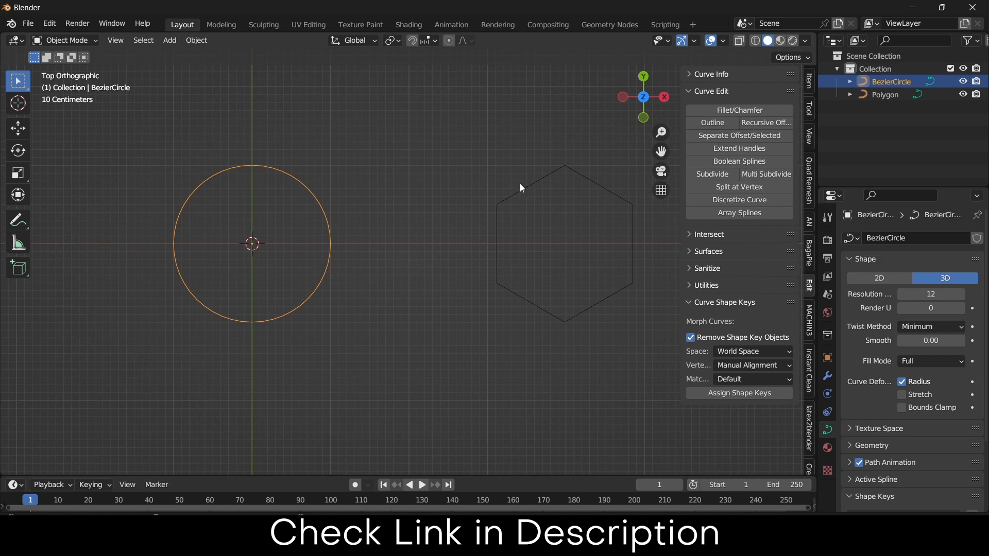
# - With circle and hexagon selected, Assign Shape Keys so the hexagon gets Basis and BezierCircle keys
pyautogui.click(563, 196)
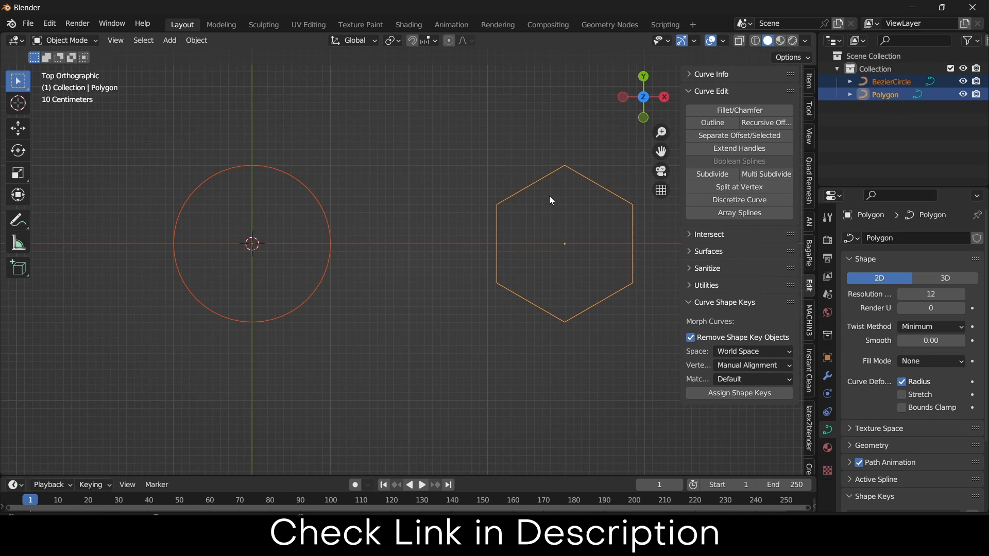
pyautogui.click(738, 392)
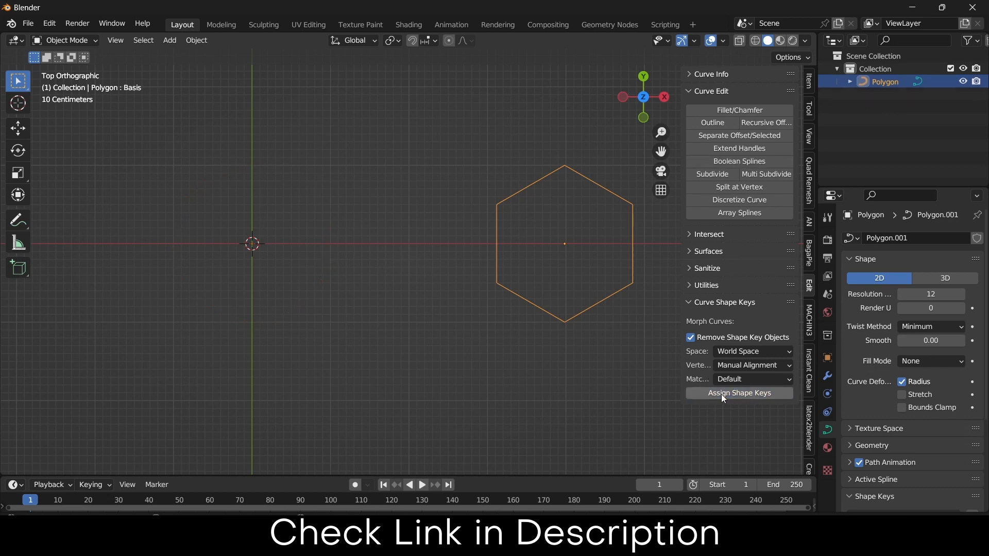
pyautogui.click(739, 393)
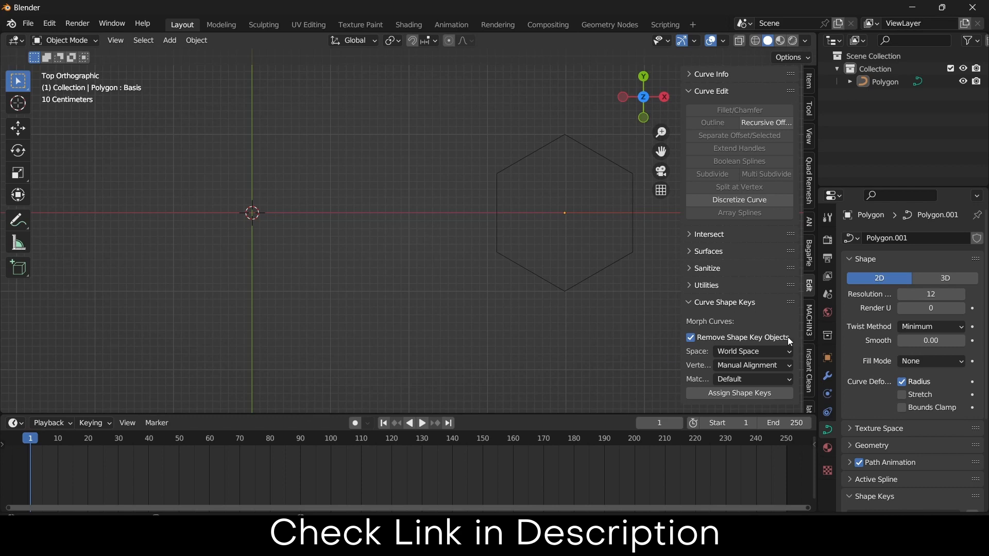
pyautogui.moveTo(586, 270)
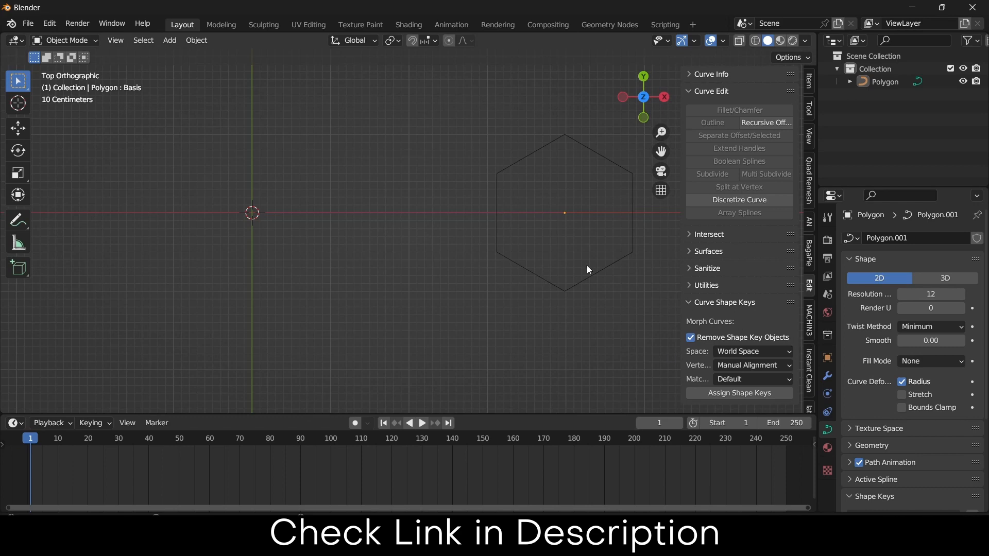
pyautogui.click(586, 269)
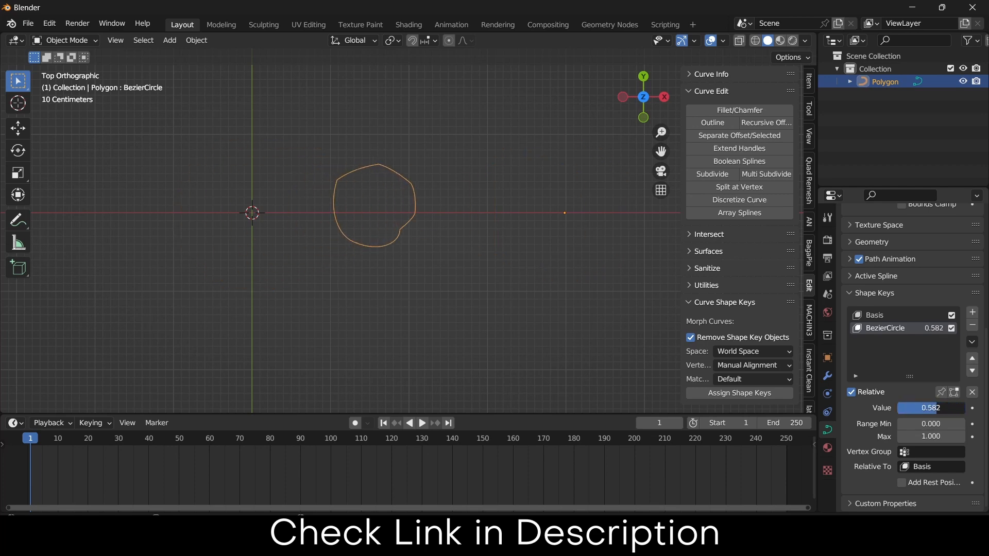
# - Sweep the BezierCircle shape key Value from 1 to 0 and back to about 0.78
pyautogui.moveTo(915, 407); pyautogui.dragTo(945, 408)
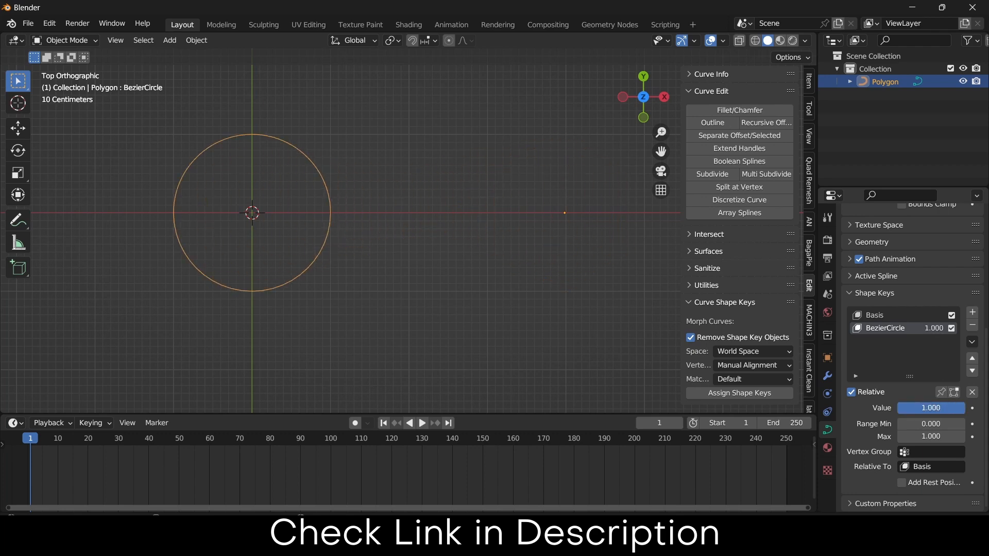
pyautogui.moveTo(945, 408); pyautogui.dragTo(931, 408)
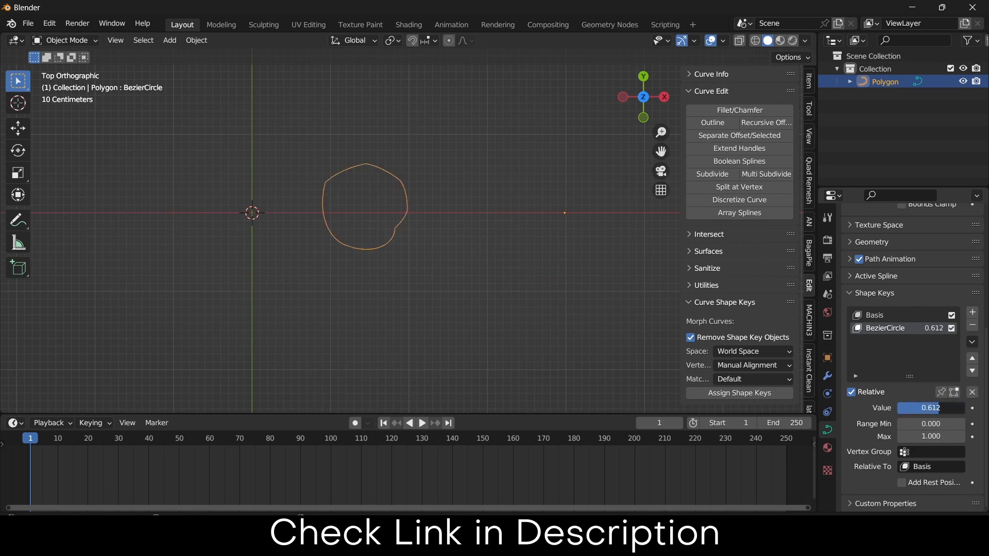
pyautogui.moveTo(959, 408); pyautogui.dragTo(902, 408)
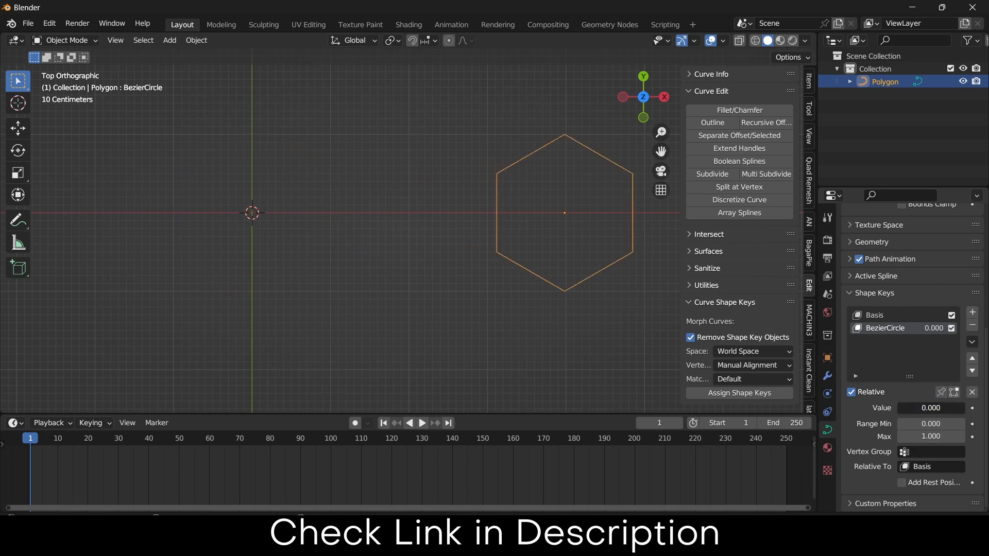
pyautogui.moveTo(930, 408); pyautogui.dragTo(946, 407)
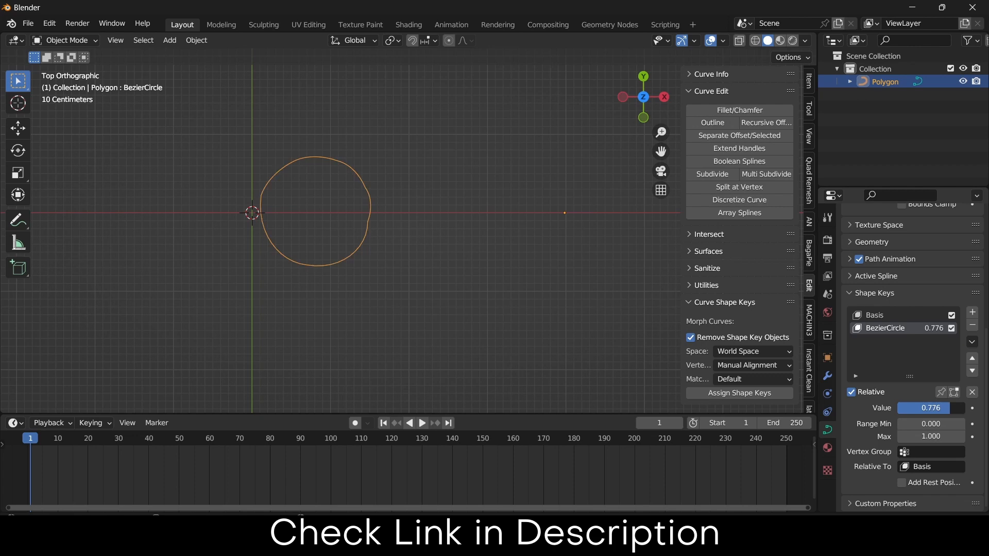